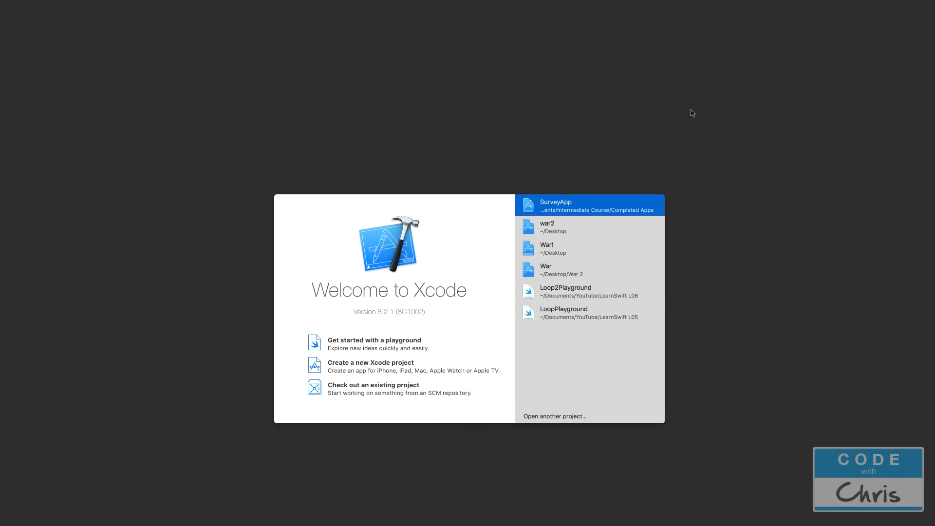
mouse_move(695, 116)
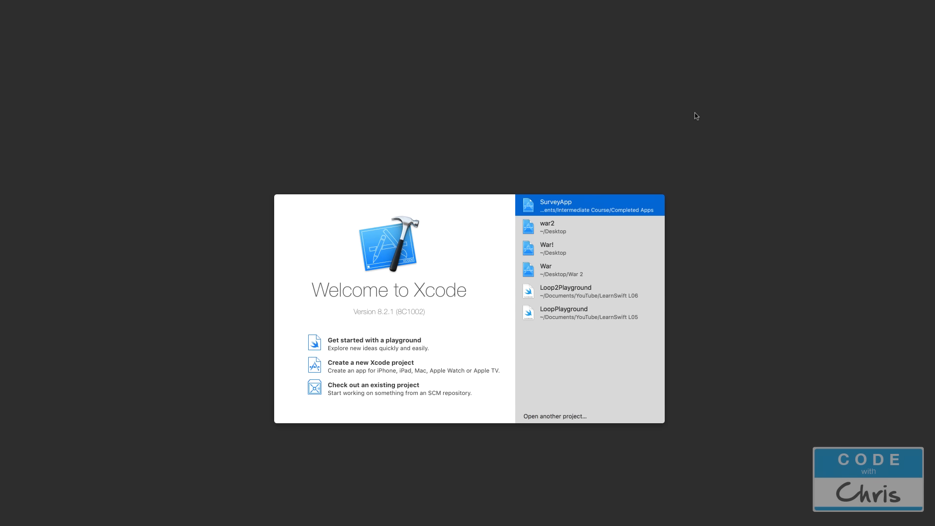
mouse_move(695, 109)
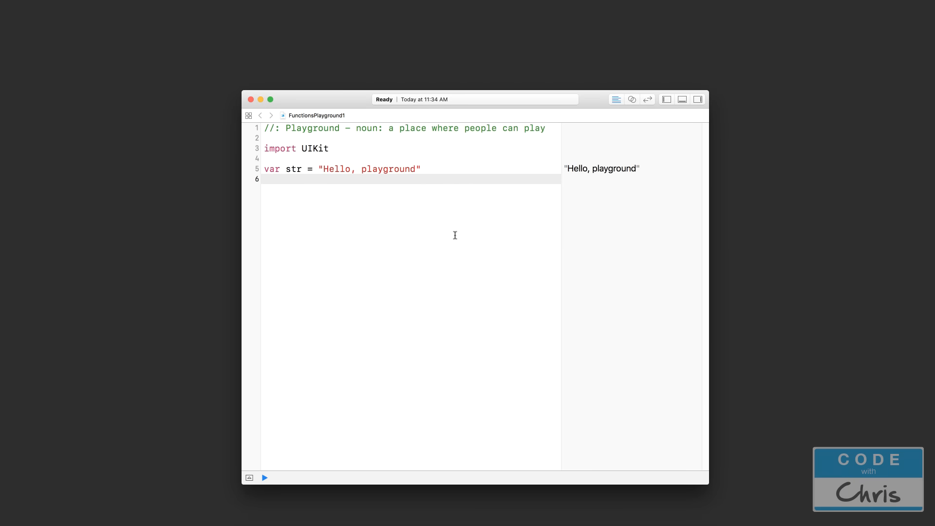
Type the declaration func addTwoNumbers() on a new line below the starter code
click(265, 179)
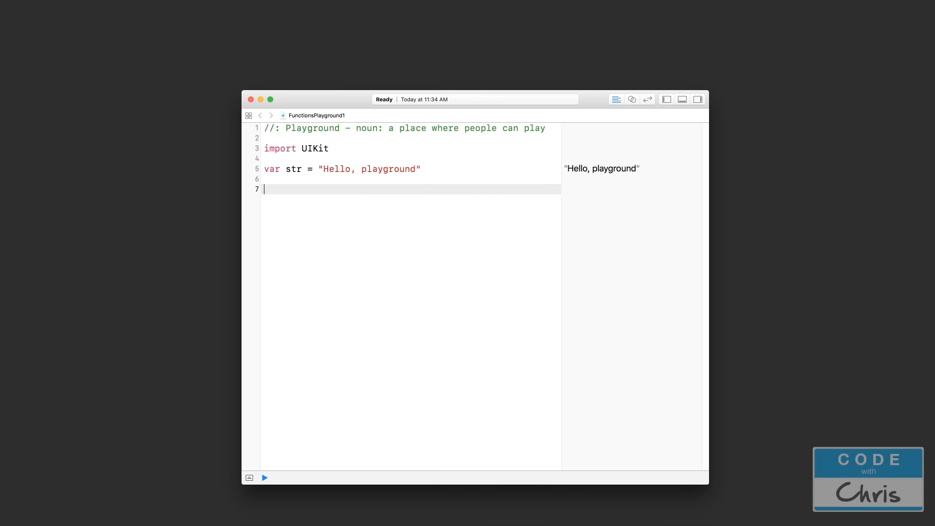
text(func)
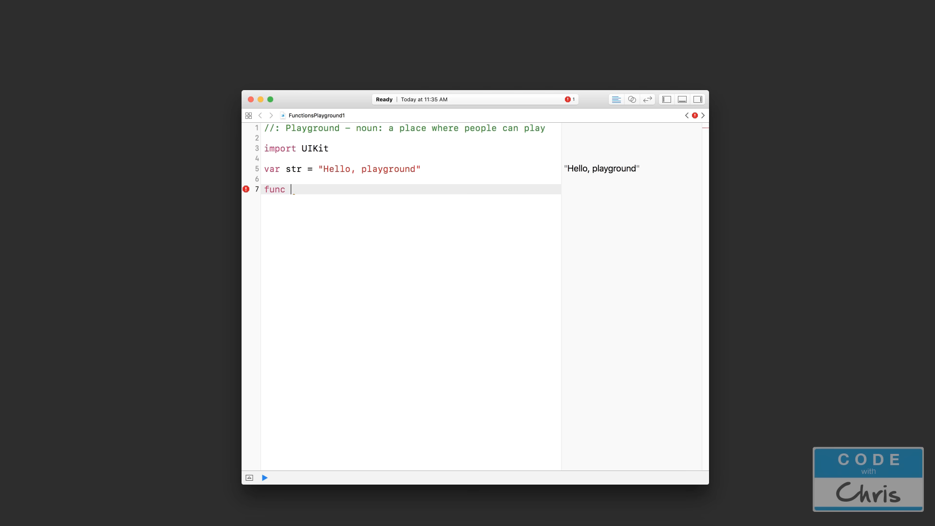
mouse_move(454, 235)
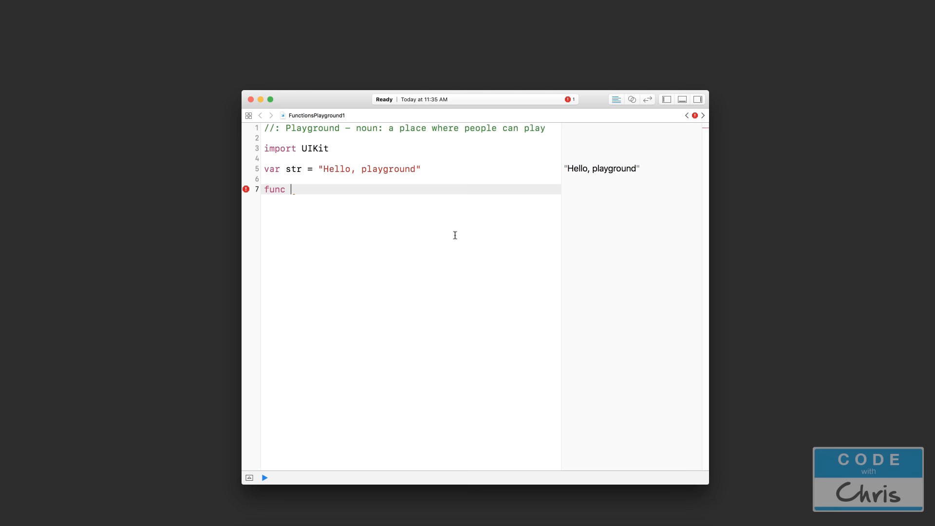
text(add)
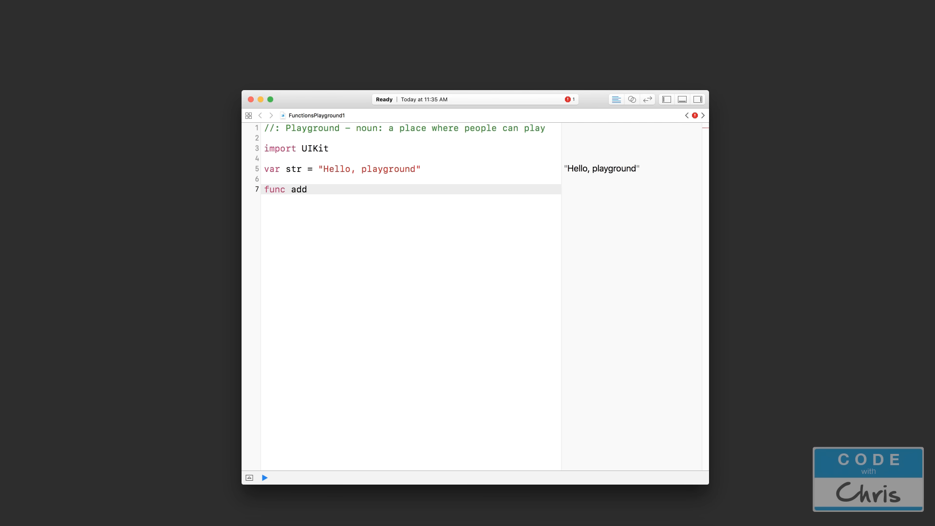
text(TwoNumb)
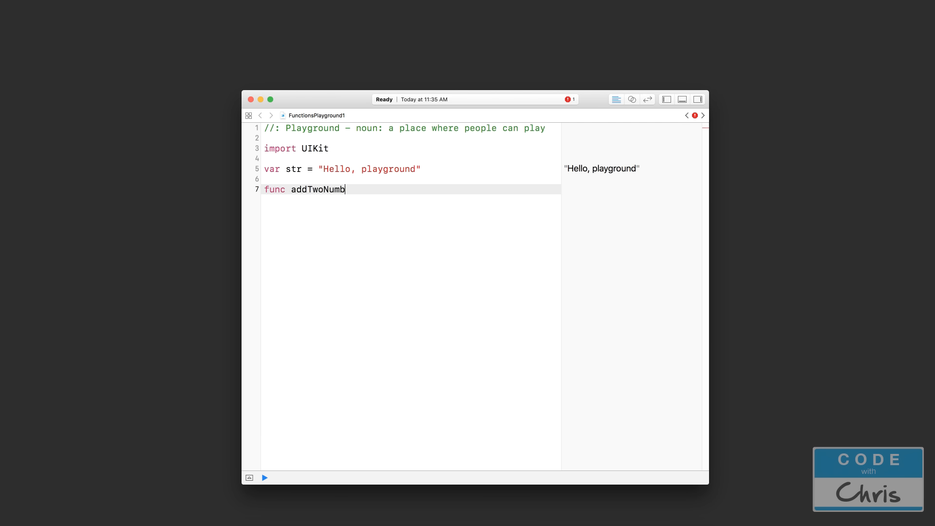
text(ers)
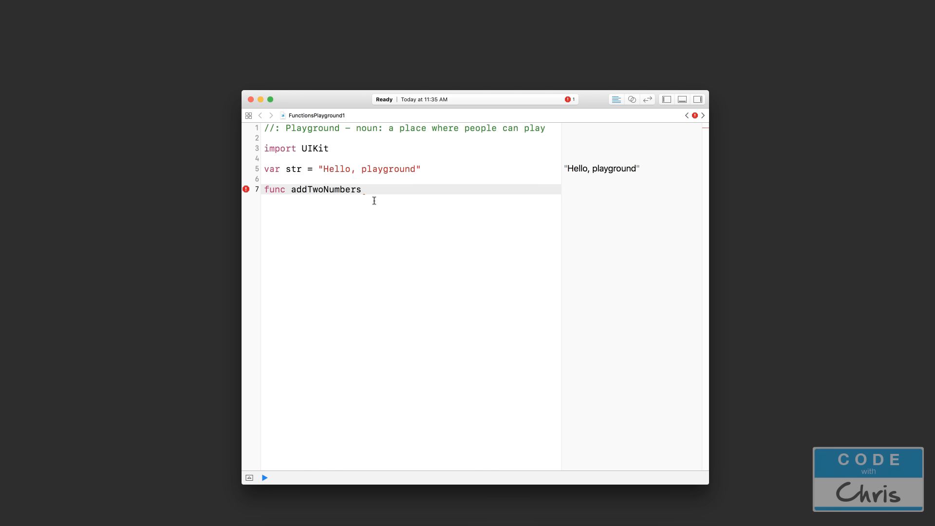
text(())
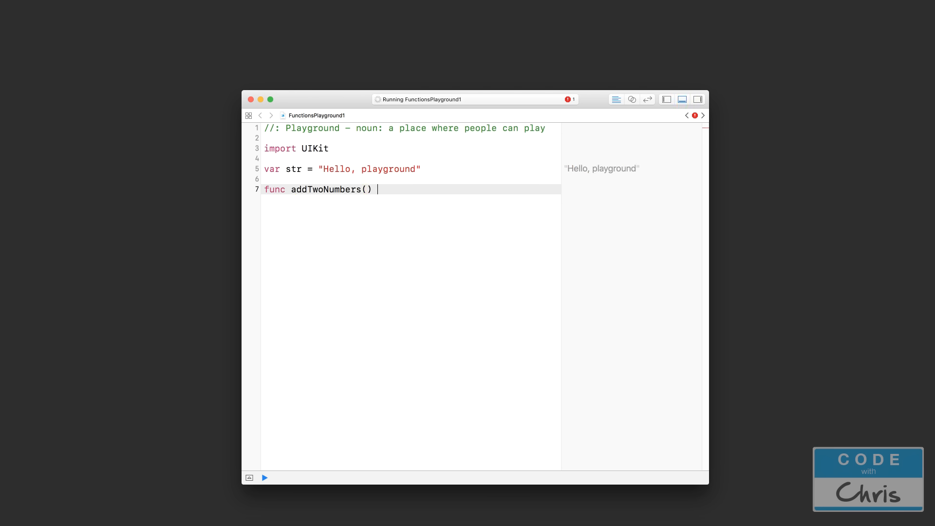
Open a brace and write let a = 1, let b = 2, let c = a + b, and print(c
text({)
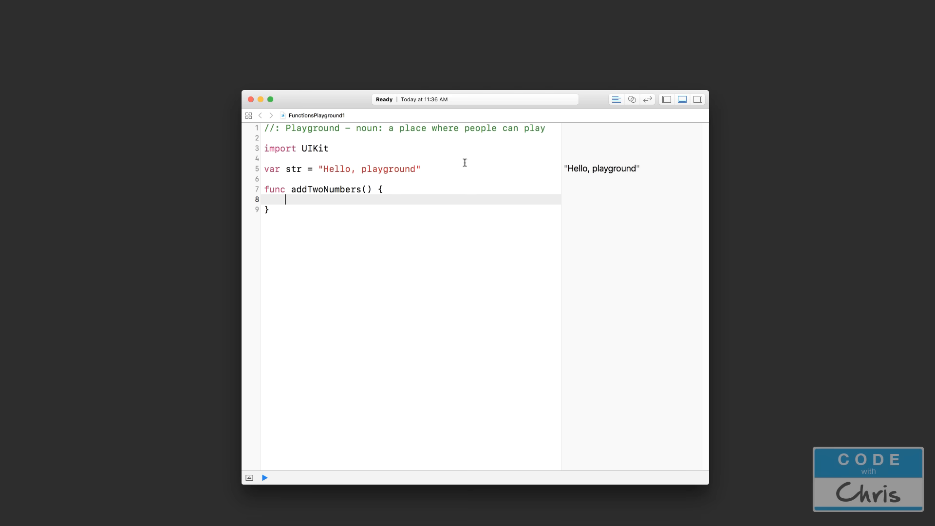
text(l)
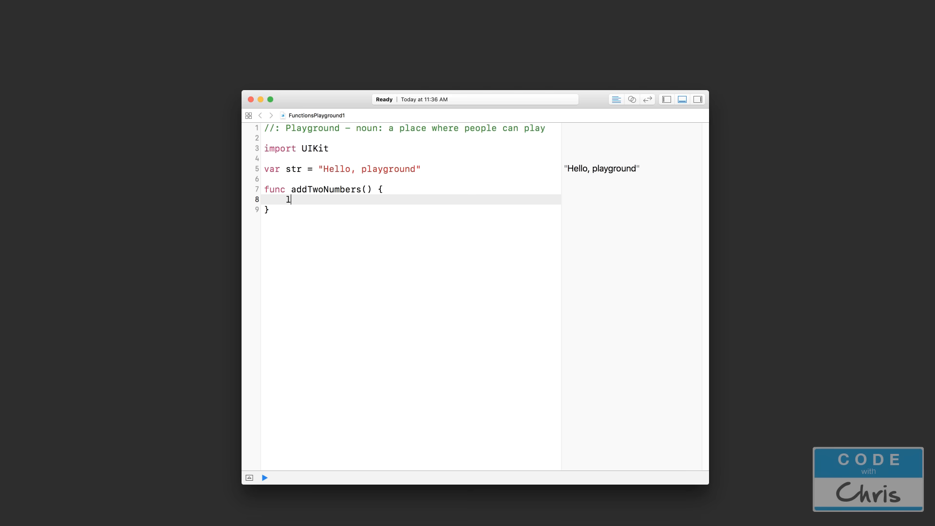
text(et a = 1)
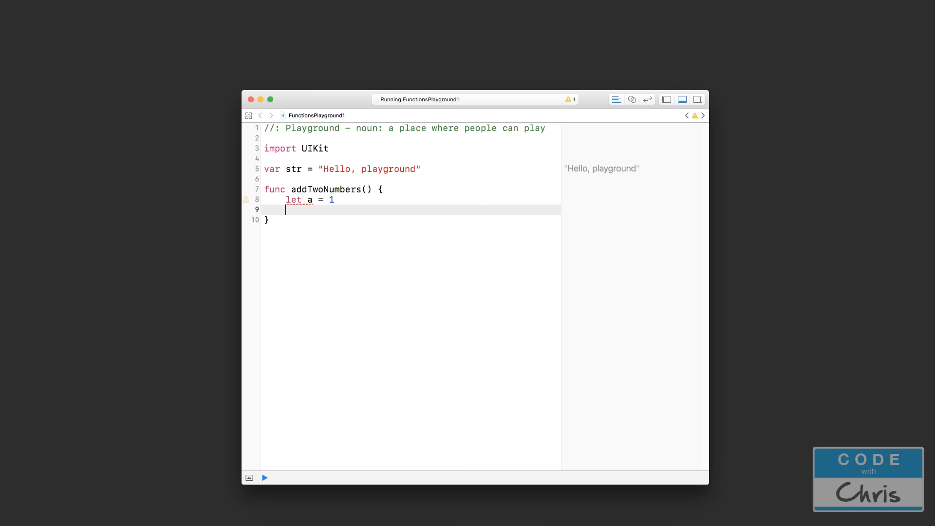
text(let b = 2)
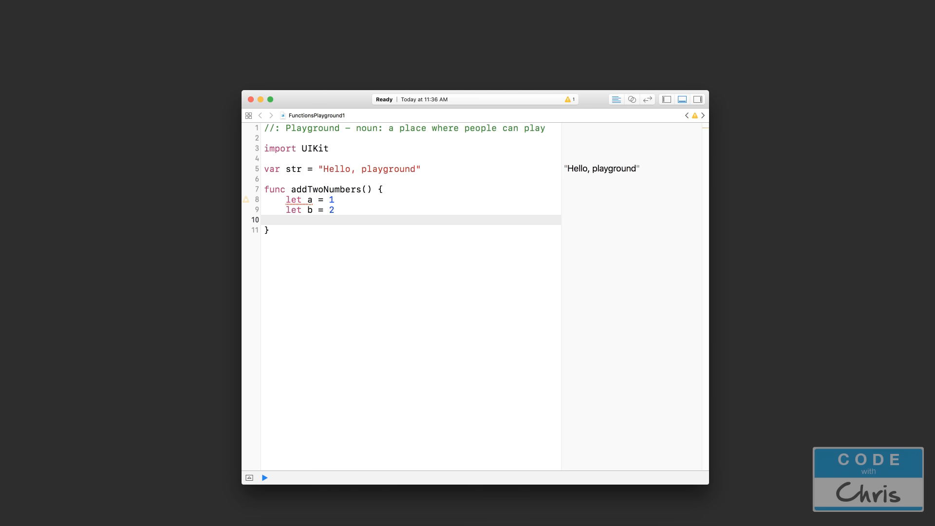
text(1)
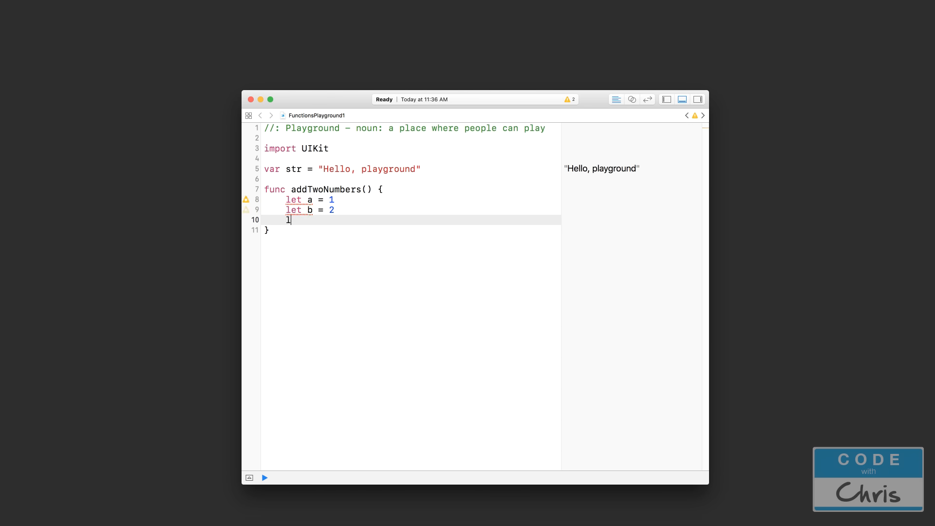
text(et c =)
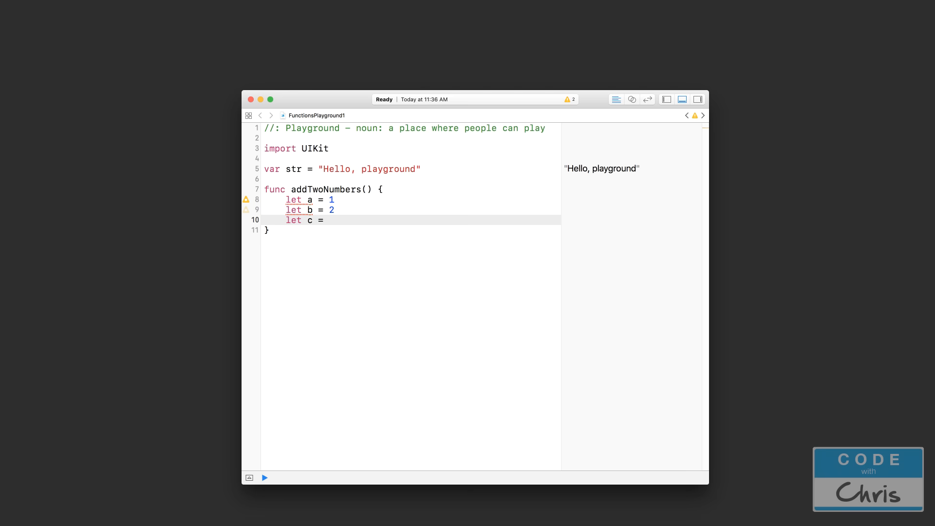
text(a + b)
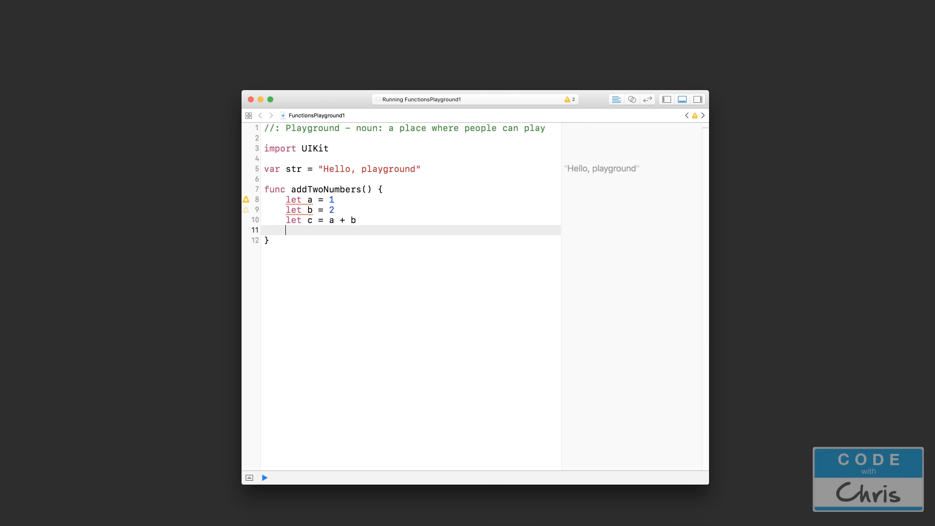
text(print()
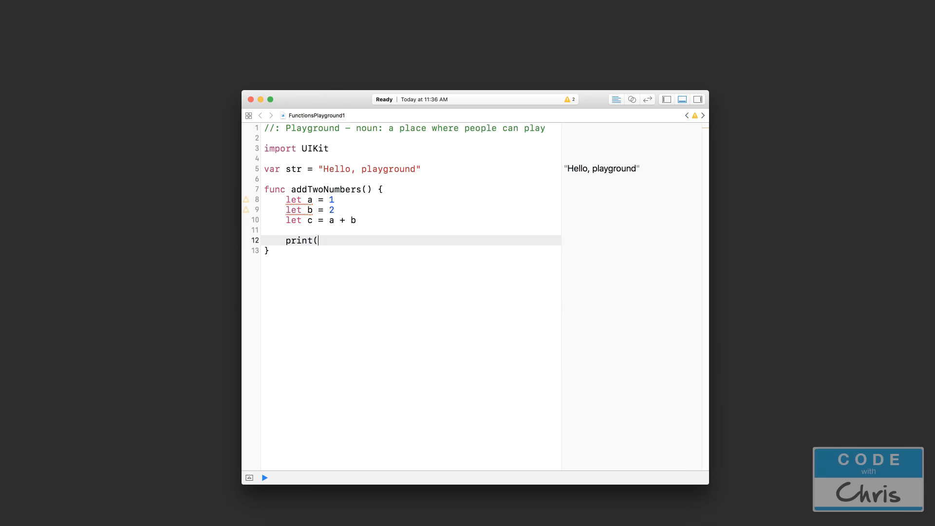
text(c)
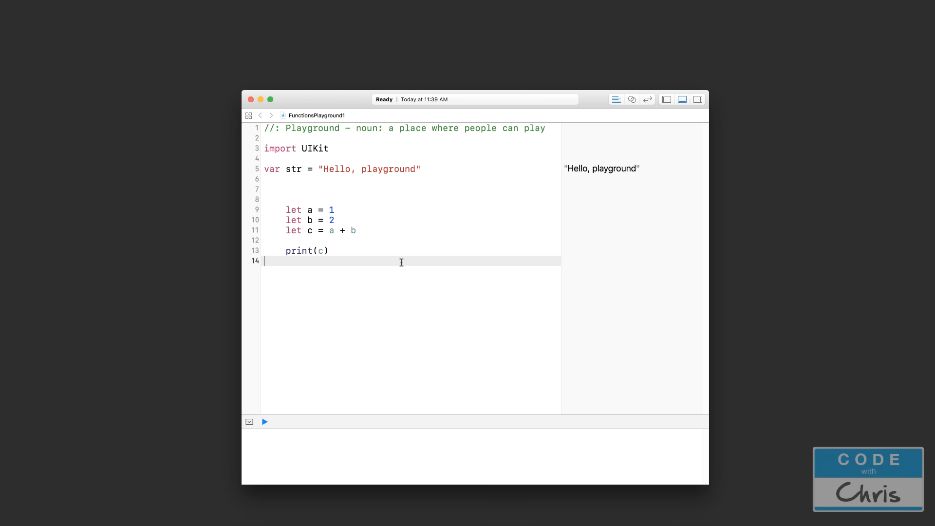
Wrap the code into addTwoNumbers so its body holds a, b, c and print(c)
click(263, 421)
text(func addTwoNumbers() {)
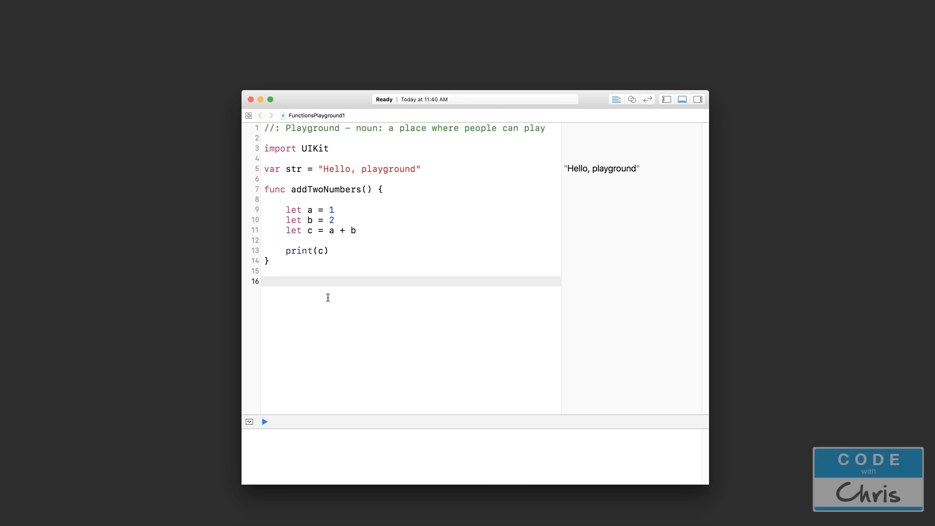
Call addTwoNumbers() on the line after the function, printing 3 to the console
click(264, 281)
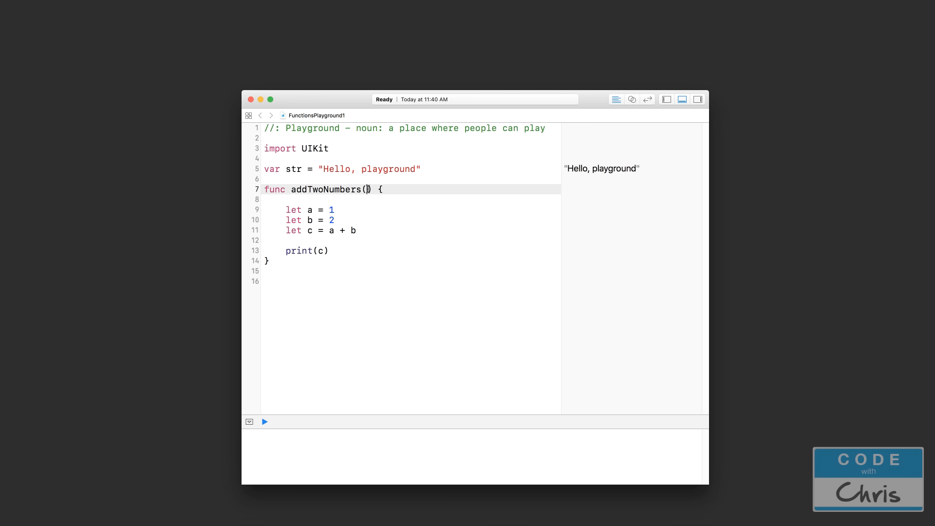
mouse_move(335, 286)
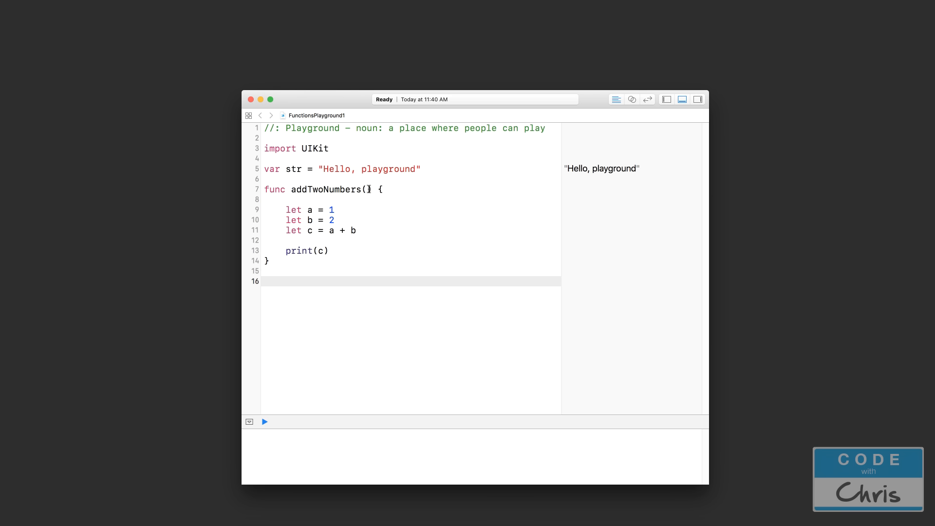
mouse_move(334, 285)
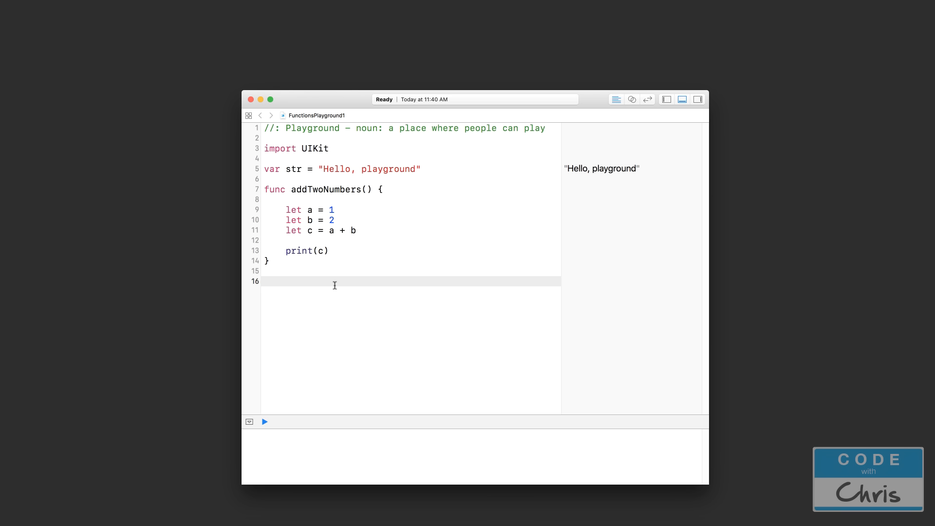
click(264, 281)
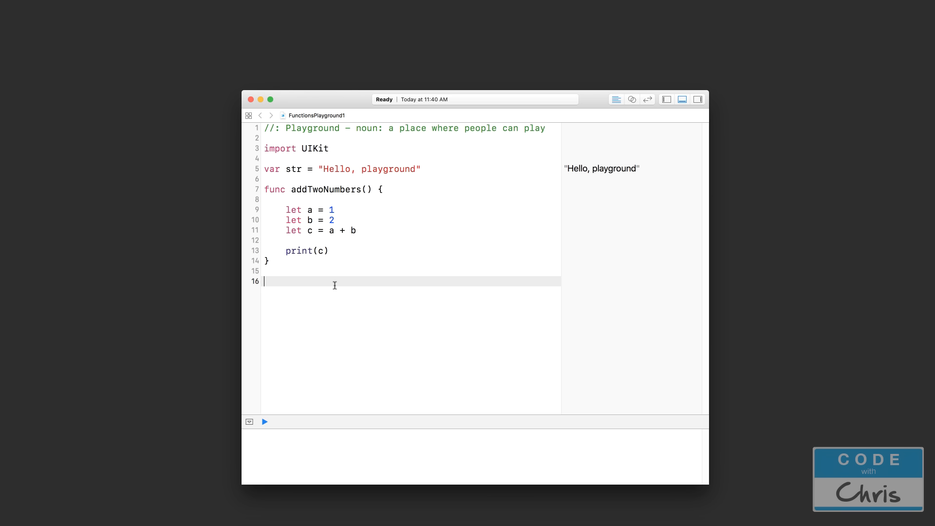
text(add)
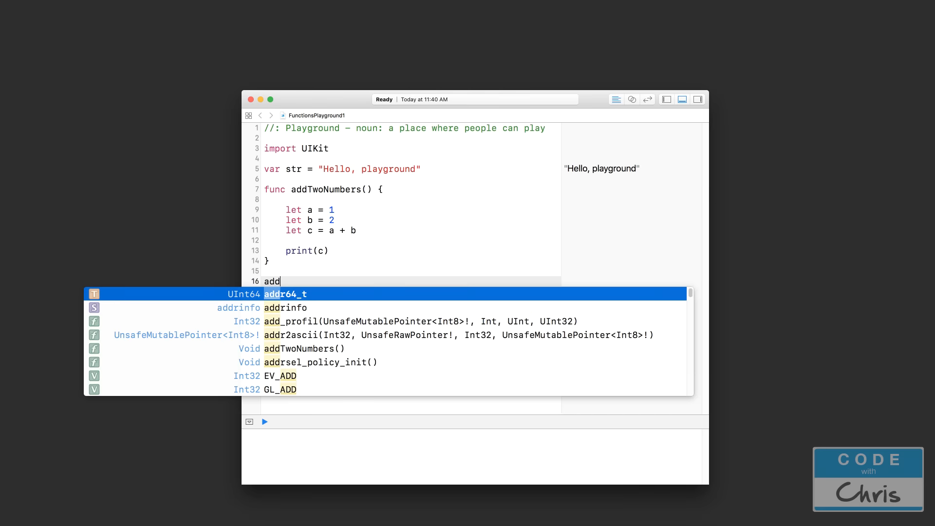
text(TwoNumbers()
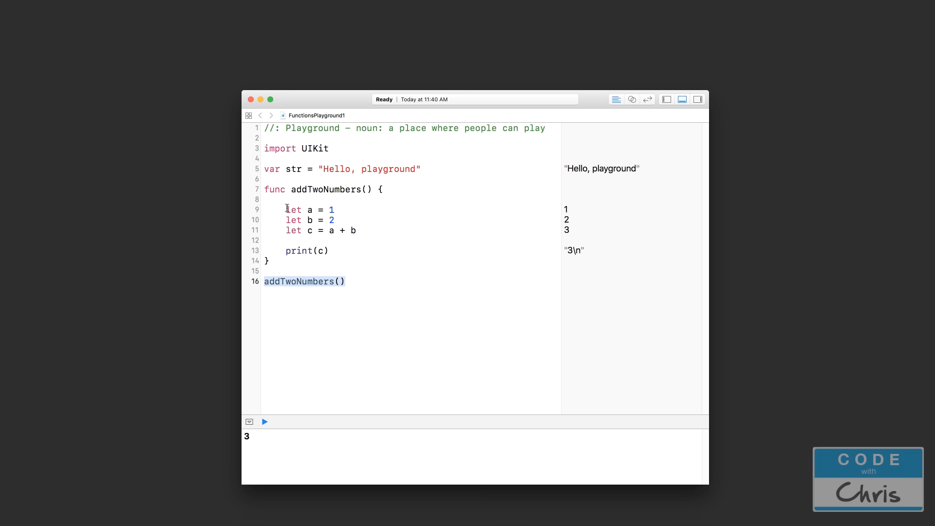
Add a second addTwoNumbers() call below the first and select the function body lines
drag(286, 210, 334, 251)
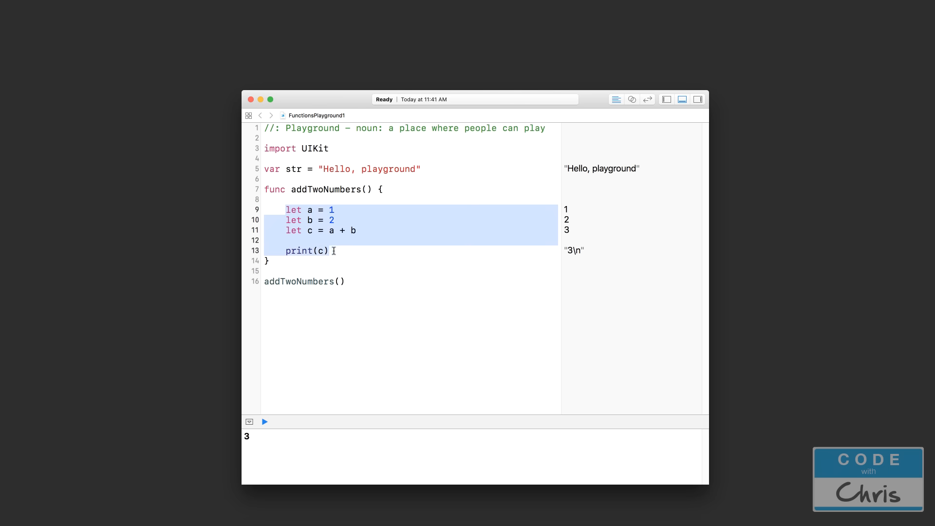
text(a)
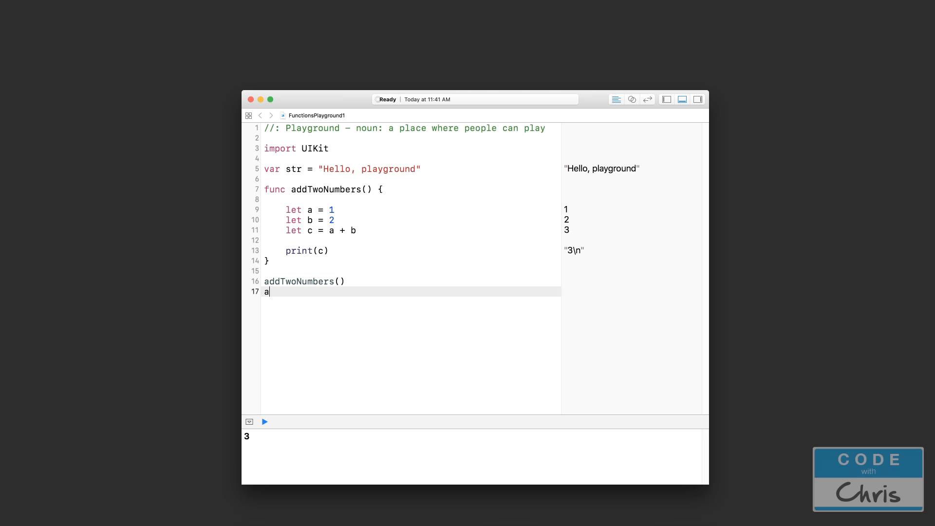
text(ddTwoNumbers()
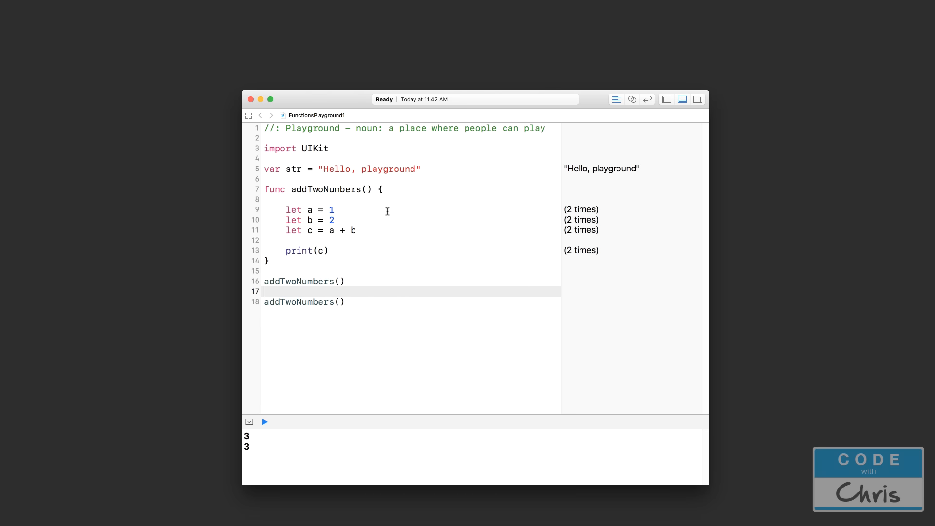
drag(287, 210, 328, 250)
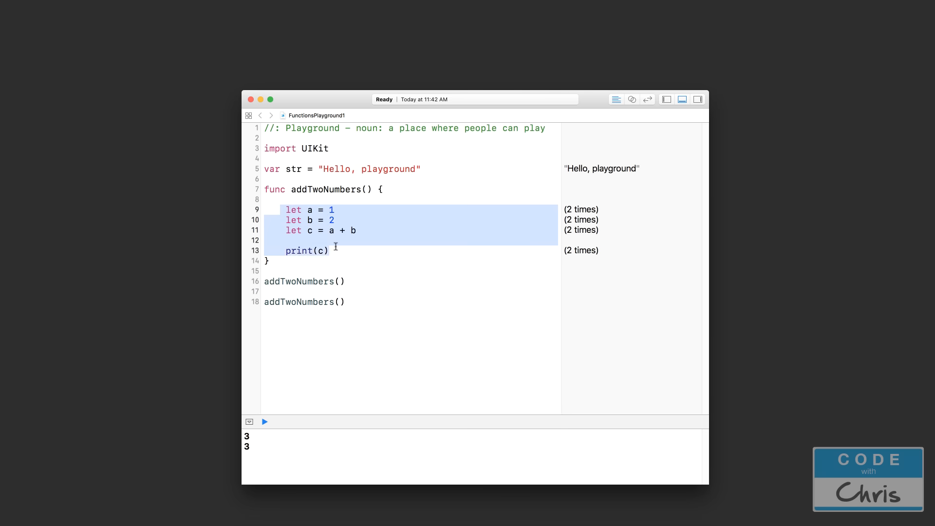
click(294, 220)
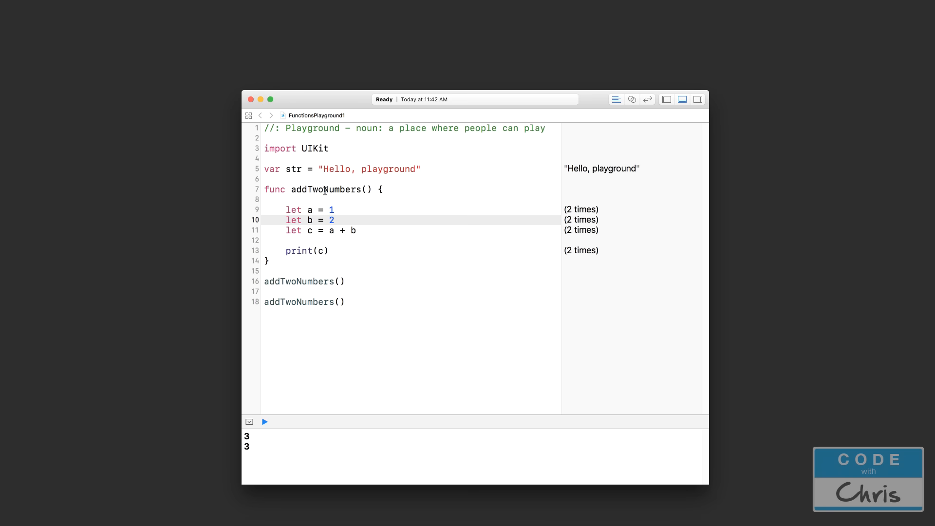
mouse_move(310, 295)
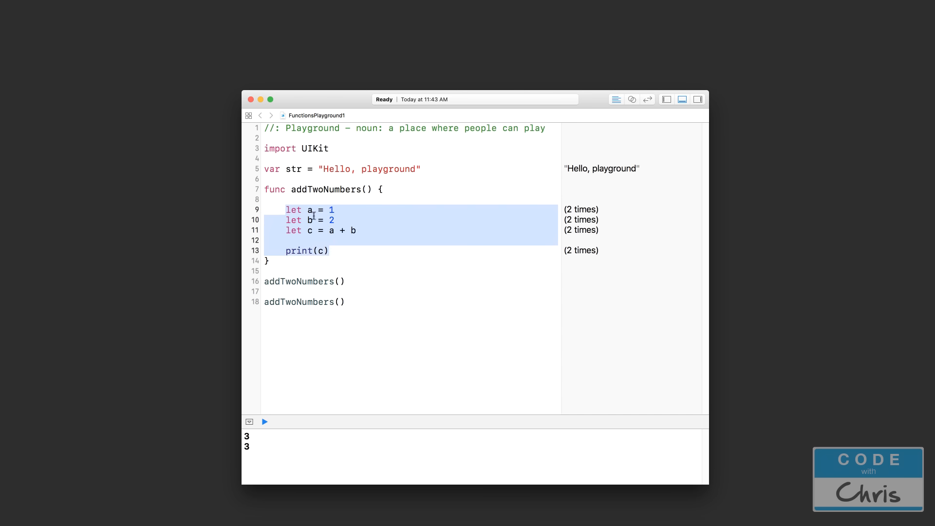
mouse_move(369, 232)
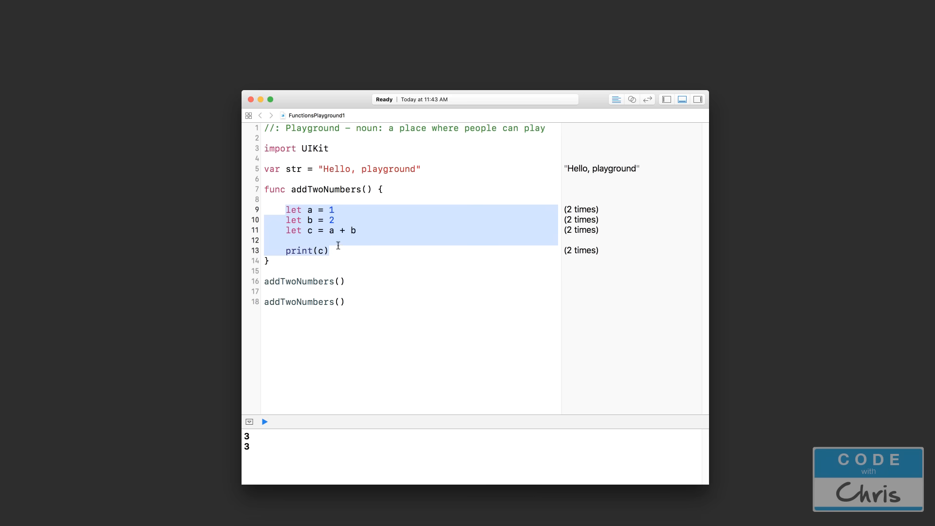
mouse_move(279, 215)
text(2)
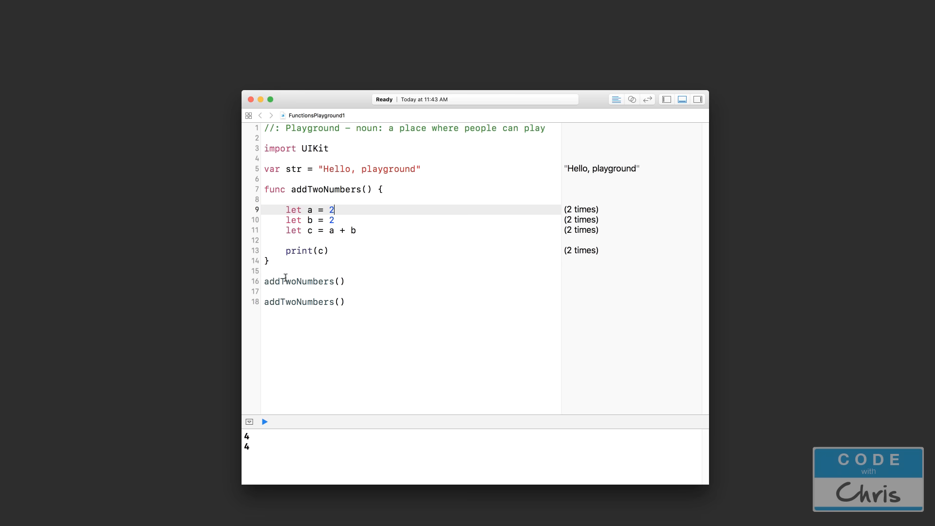
mouse_move(297, 450)
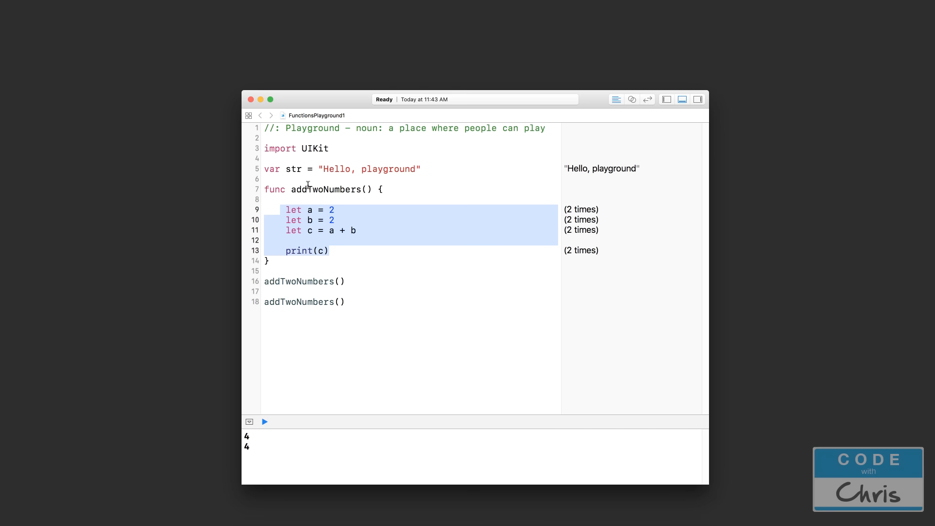
Clear the selection of the addTwoNumbers body
click(331, 189)
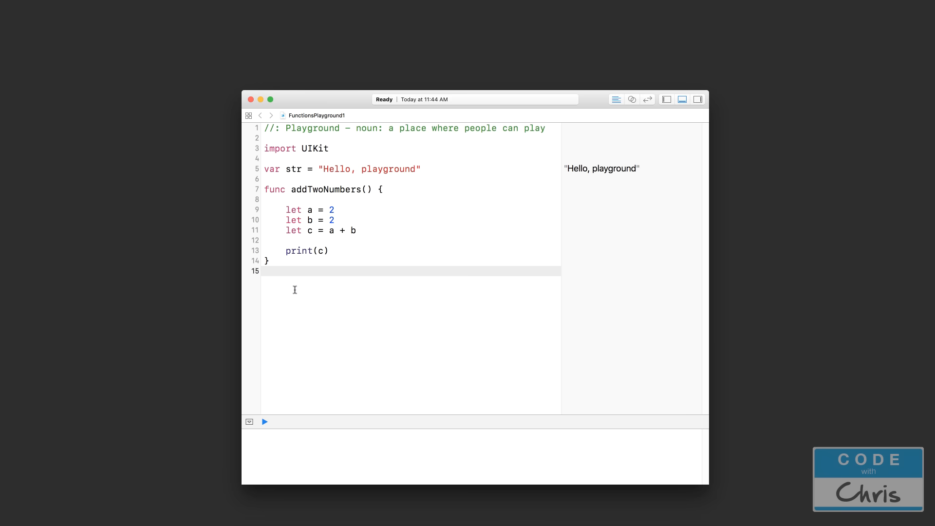
mouse_move(345, 224)
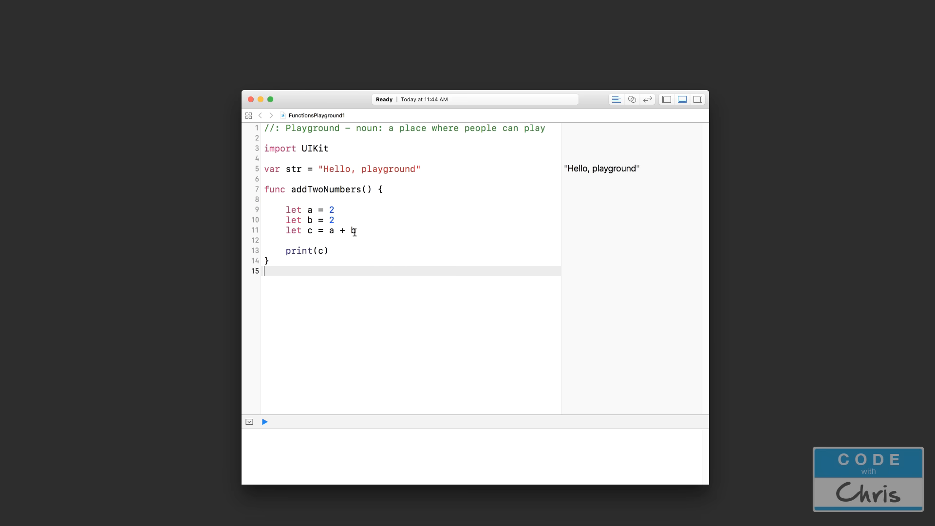
mouse_move(330, 276)
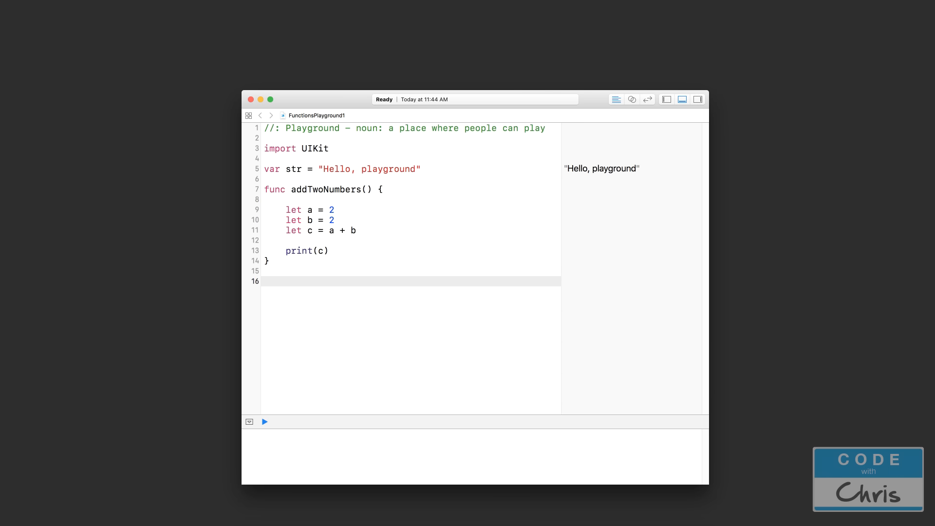
Type print(c) below addTwoNumbers, producing an out-of-scope error
text(print()
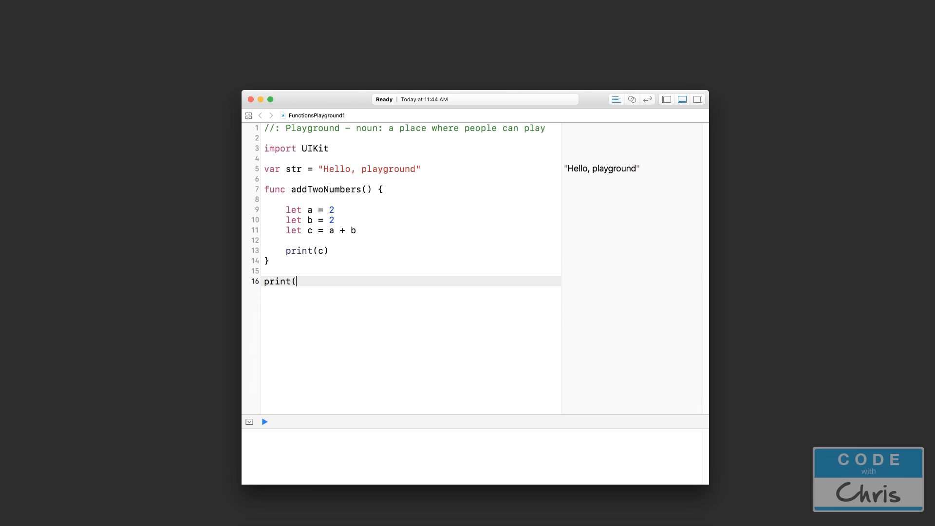
text(c))
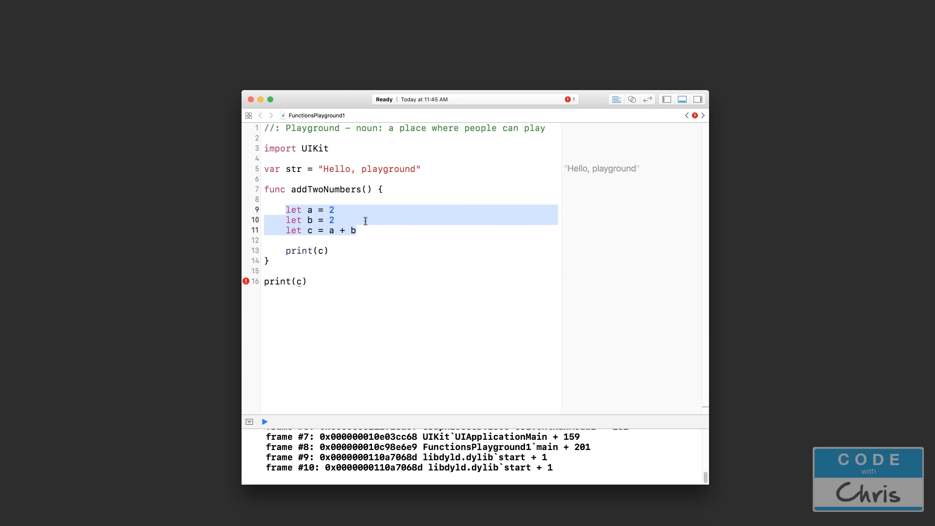
click(334, 220)
text(func s)
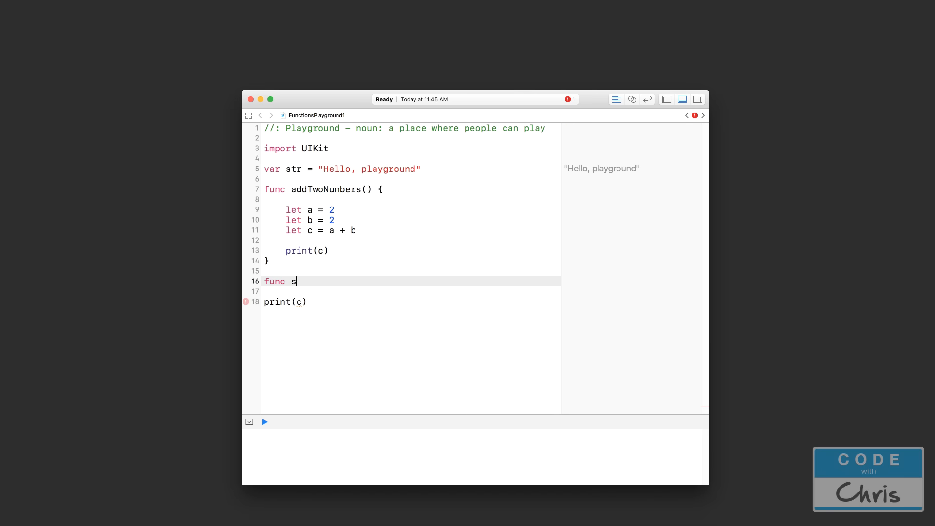
Declare func substractTwoNumbers() { above print(c)
text(ubst)
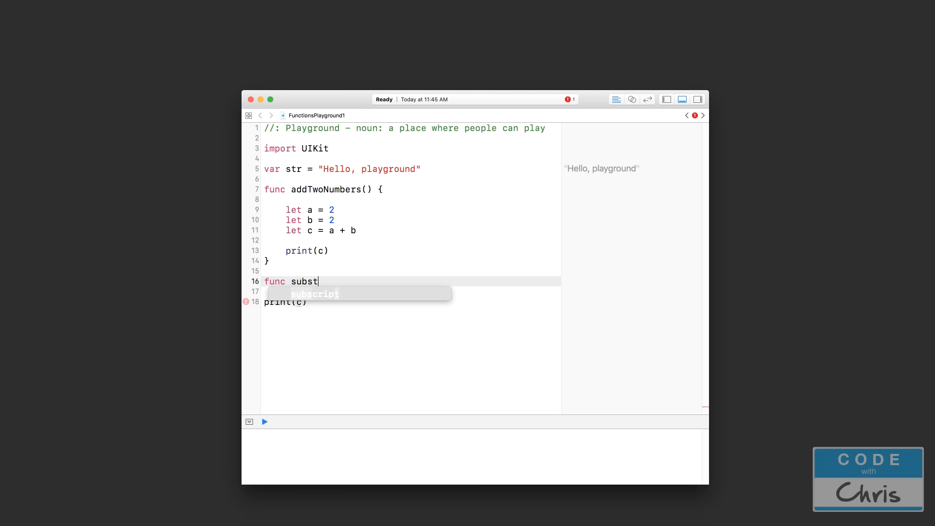
text(ractTwoNumb)
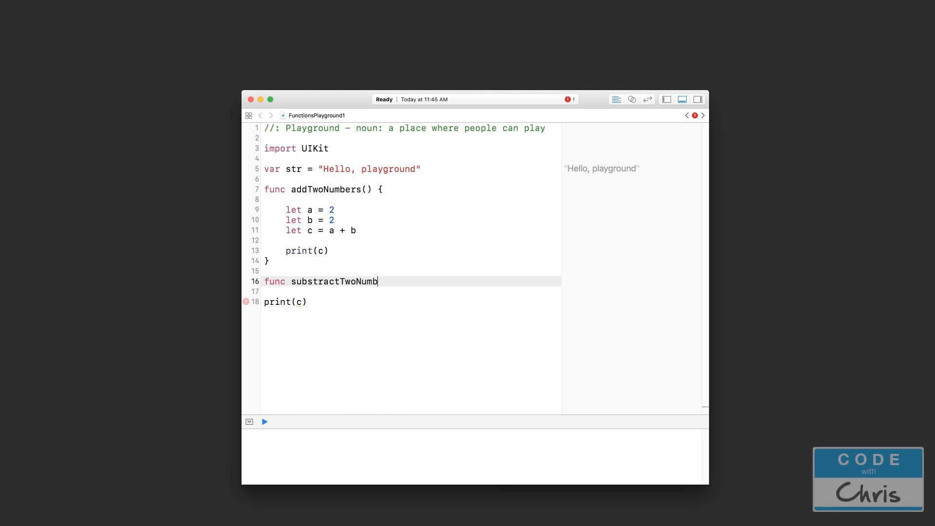
text(ers() {)
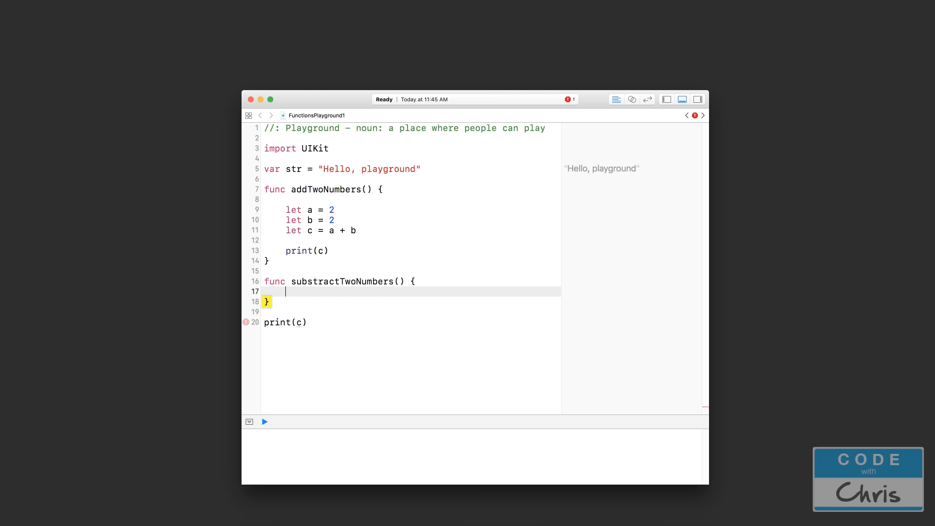
Fill substractTwoNumbers with let d = 1 and let e = c - d
click(264, 421)
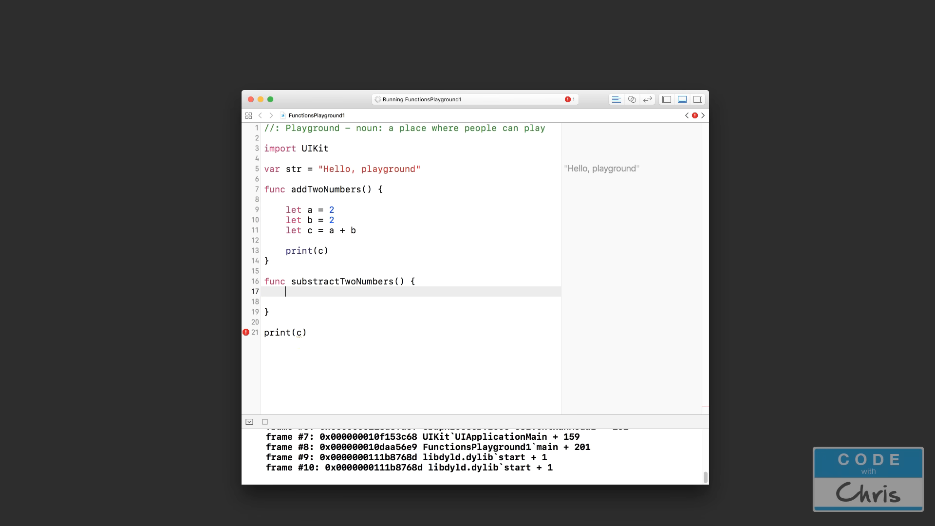
mouse_move(283, 204)
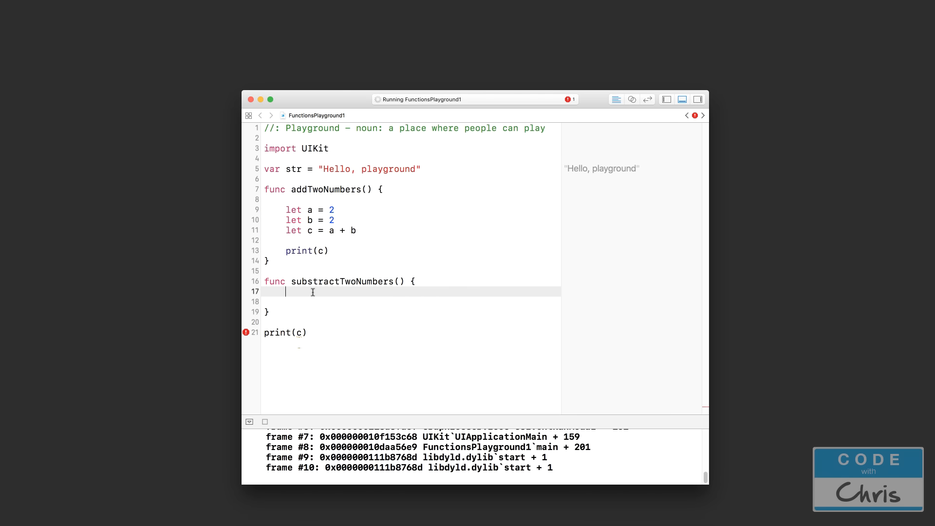
text(let)
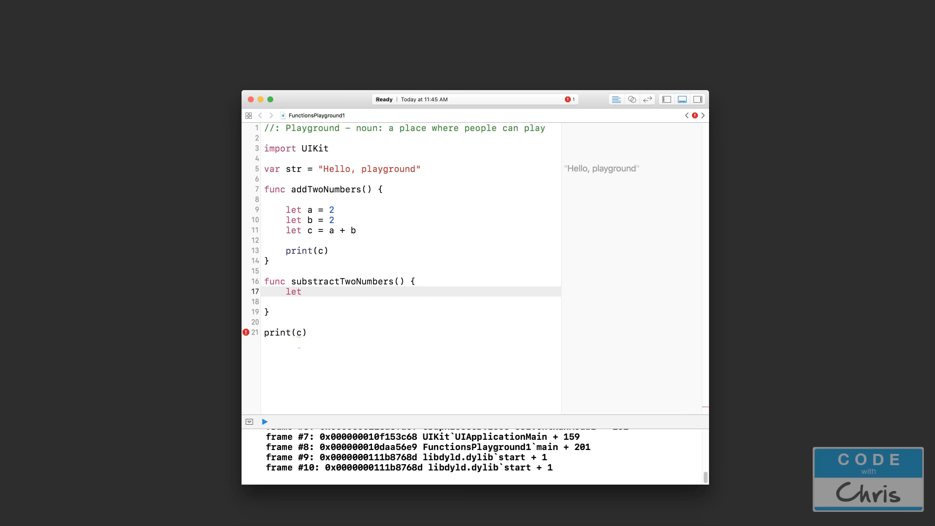
text(d = 1)
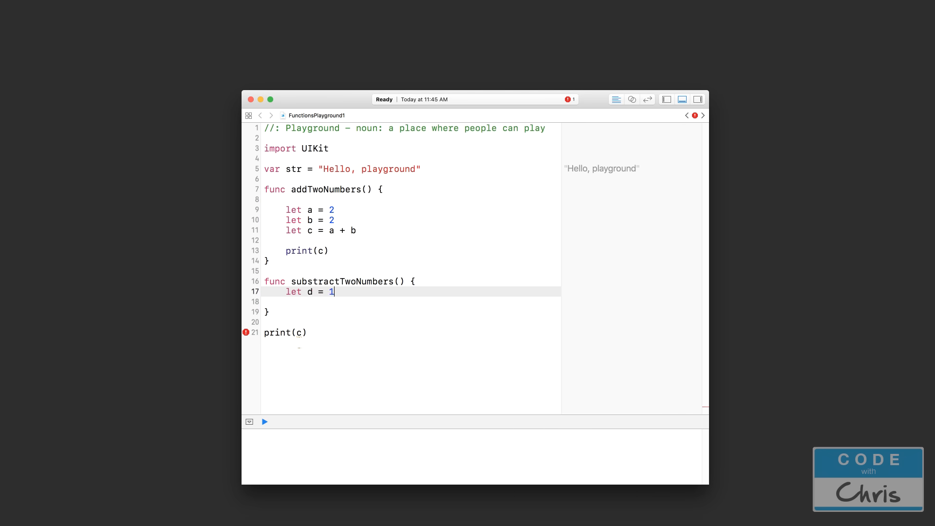
text(p)
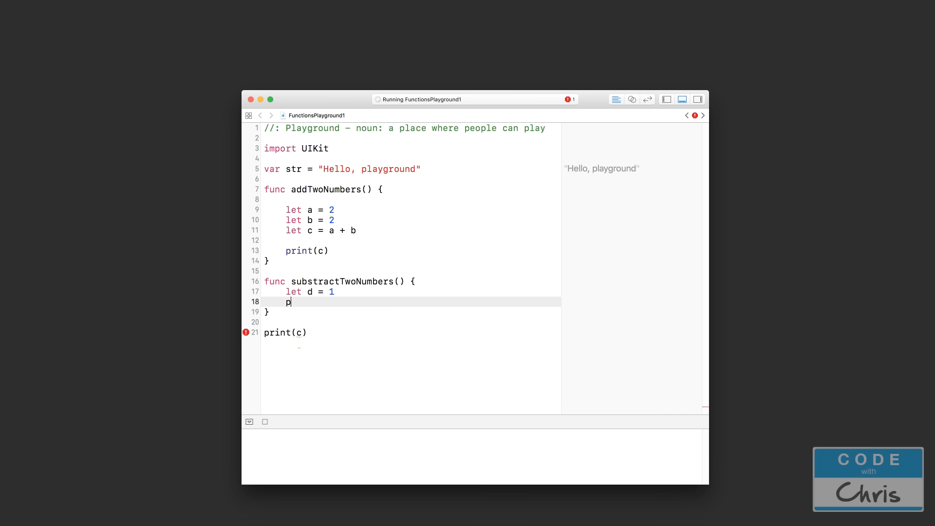
text(rint)
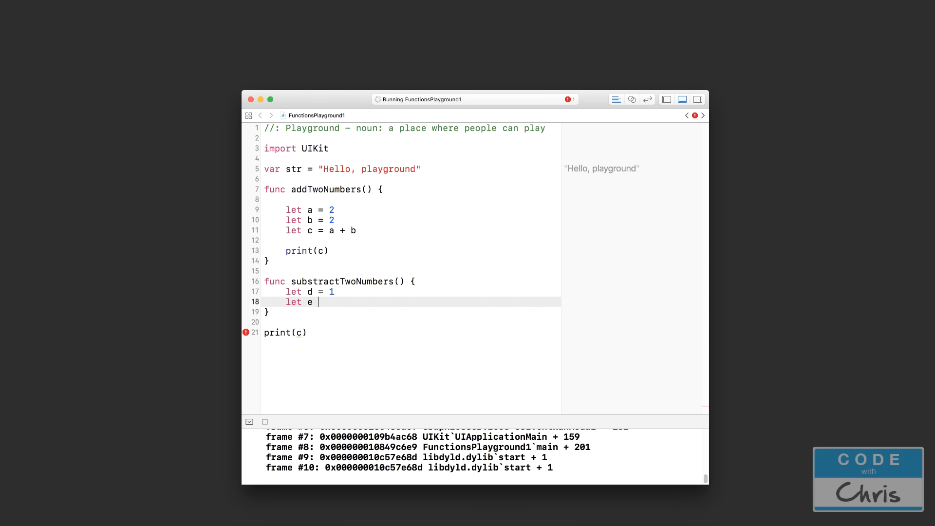
text(= c - d)
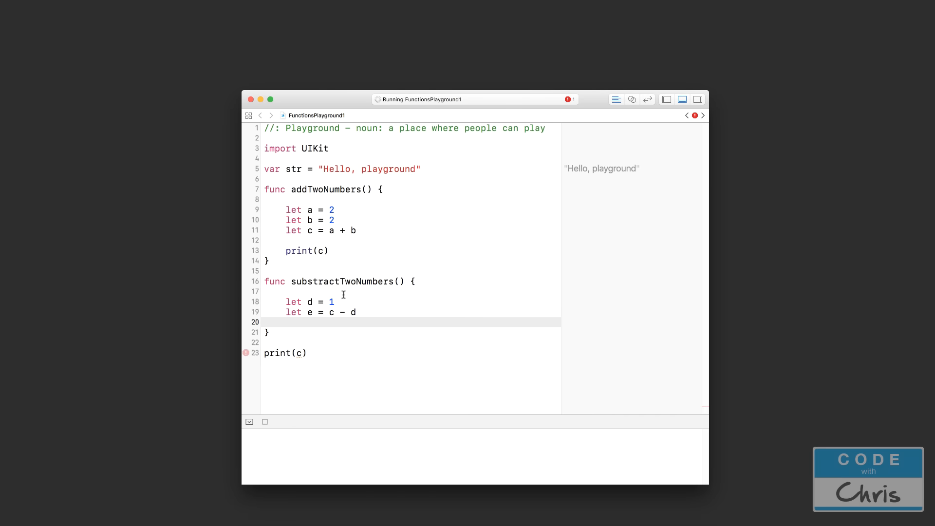
click(330, 311)
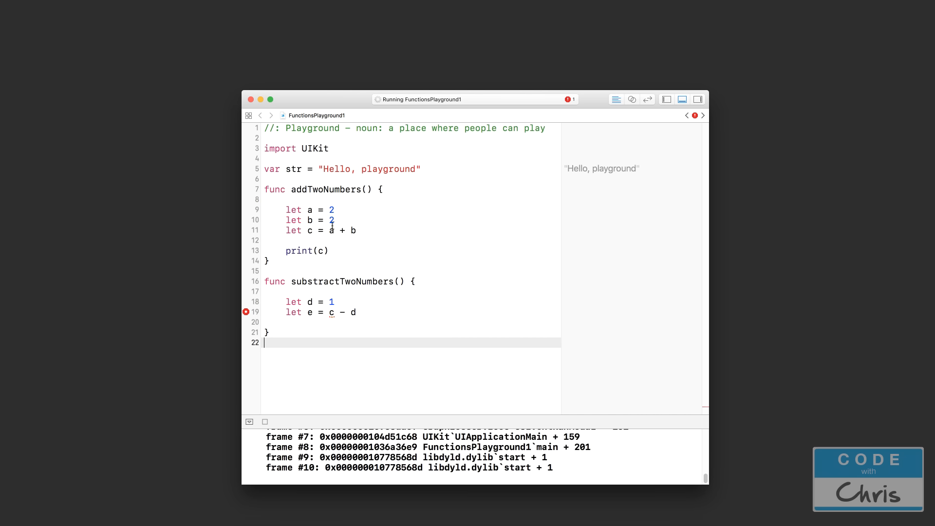
Add let a = 1 to substractTwoNumbers and change e to a - d
drag(286, 199, 334, 244)
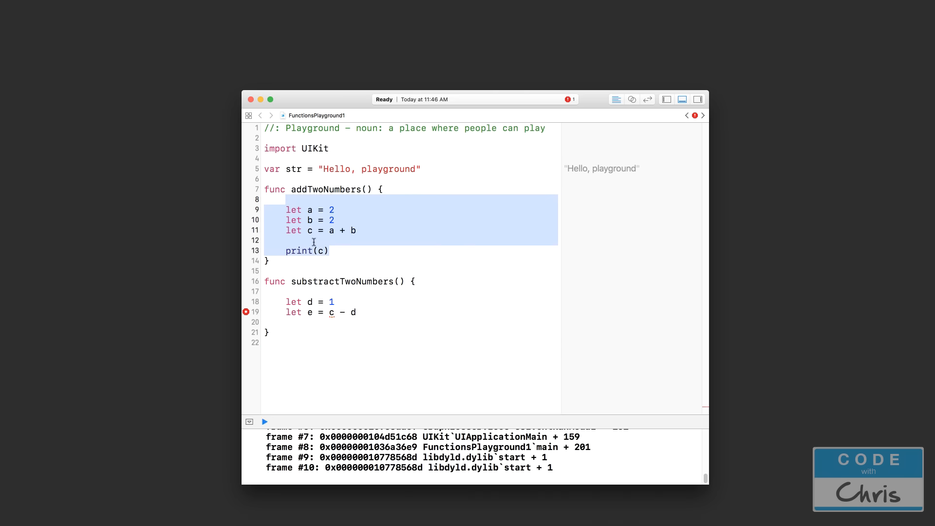
mouse_move(378, 325)
text(let a)
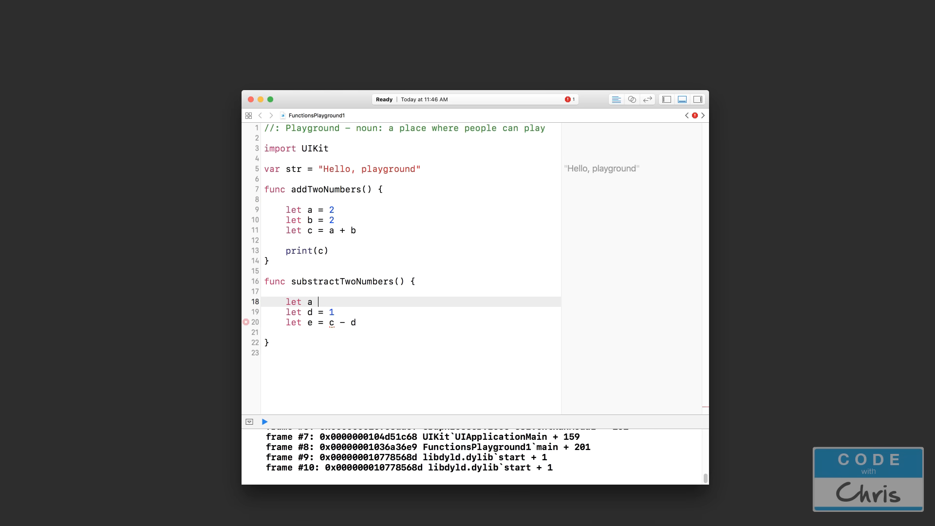
text(= 1)
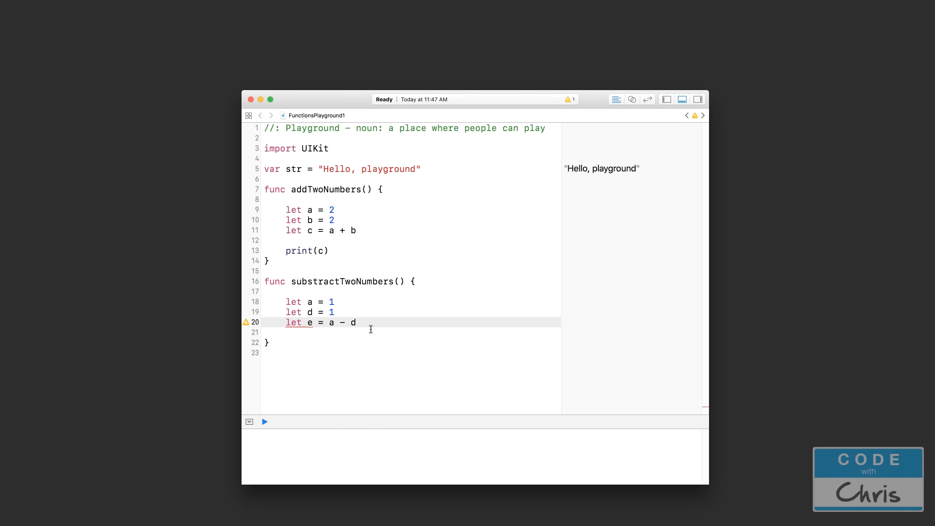
End substractTwoNumbers with print(e) and highlight its body
text(p)
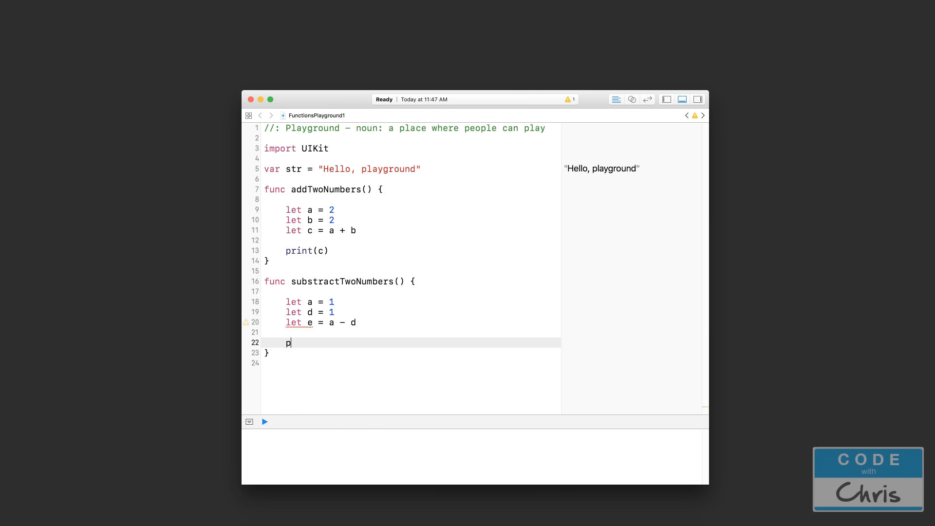
text(rint(e))
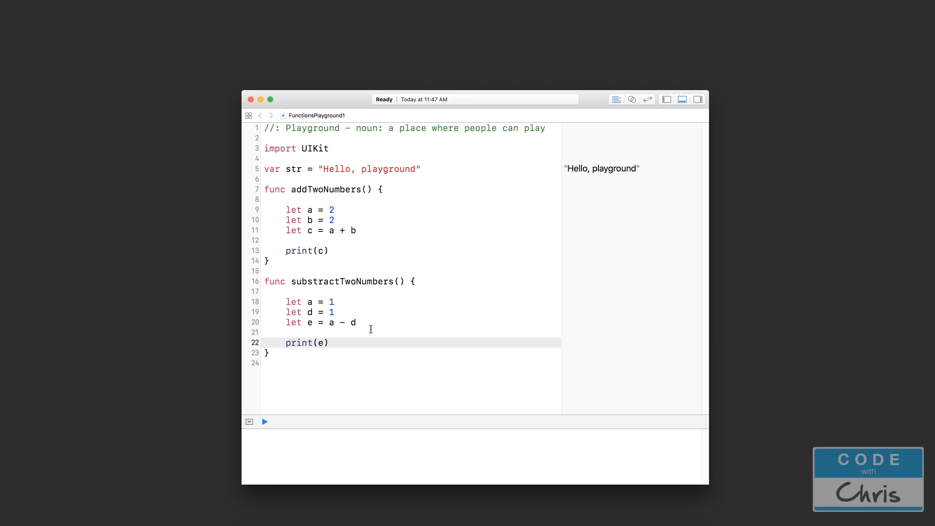
click(330, 342)
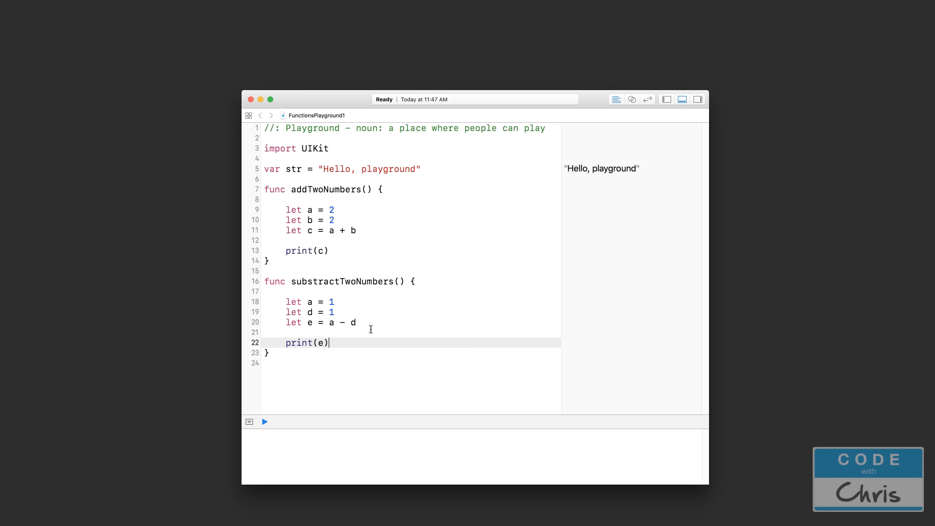
drag(286, 301, 329, 342)
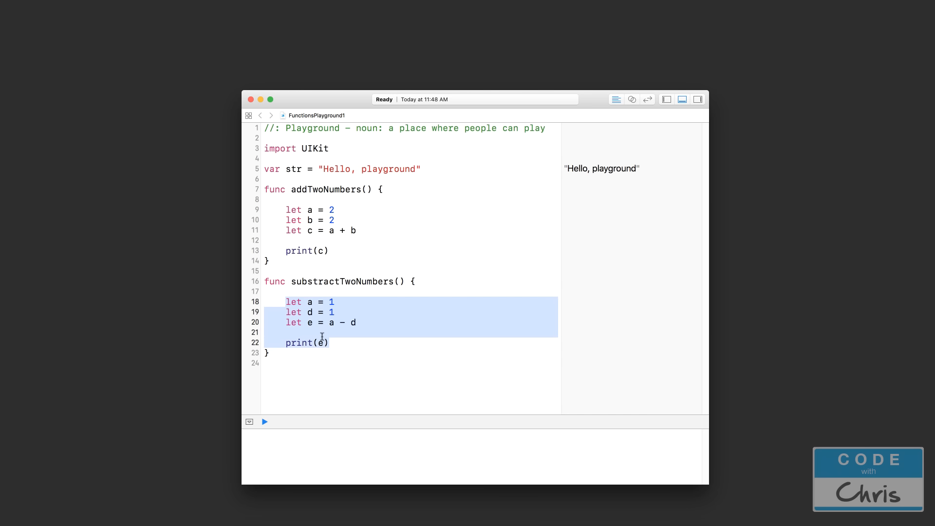